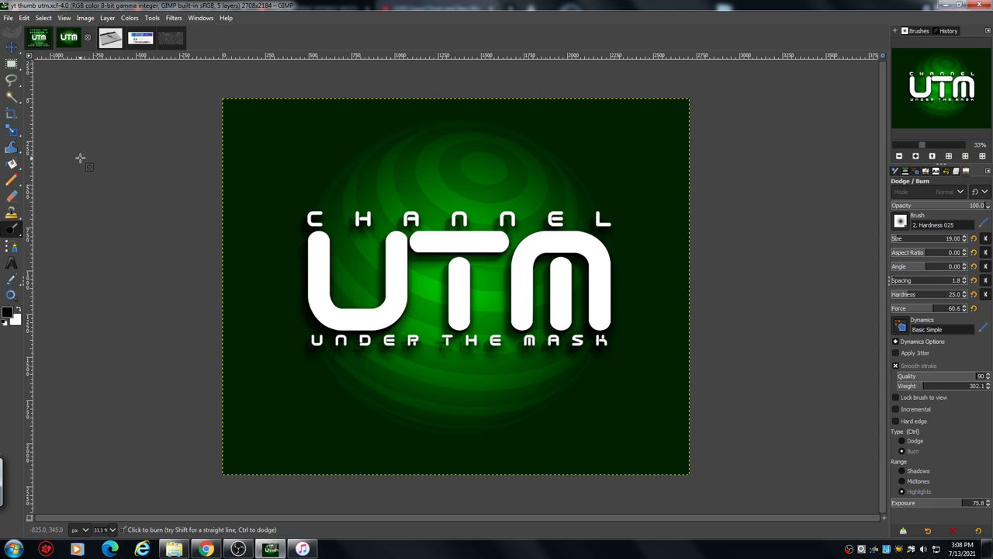
mouse_move(83, 147)
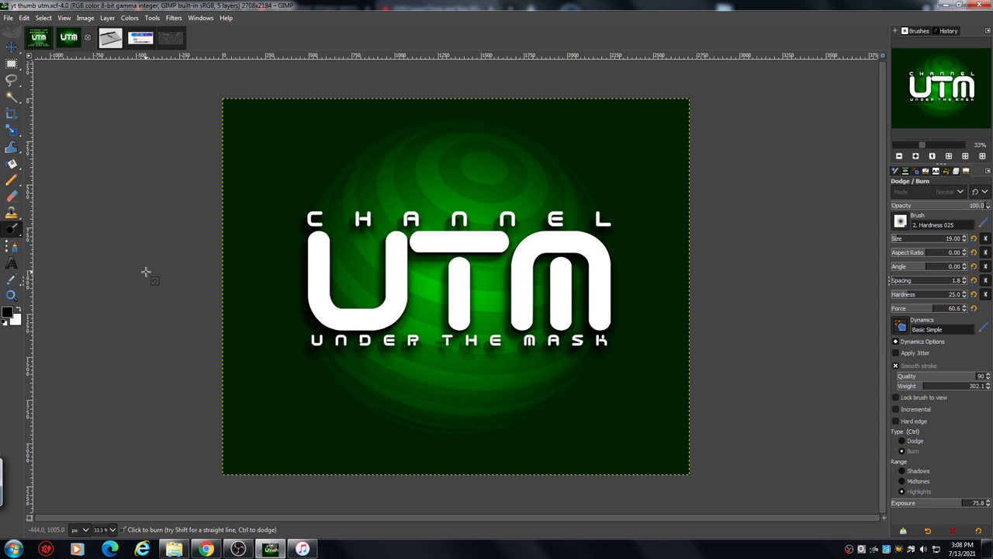
mouse_move(146, 195)
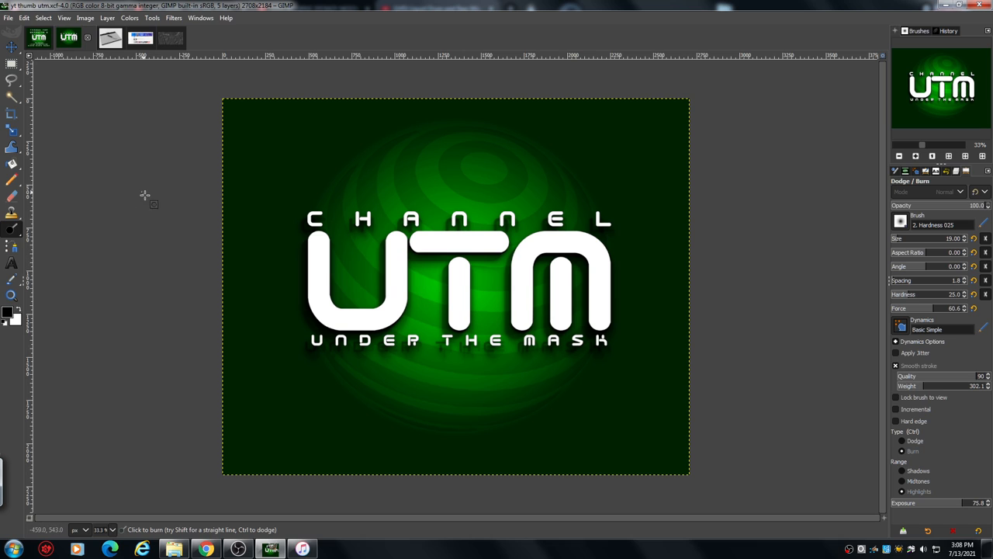
mouse_move(131, 184)
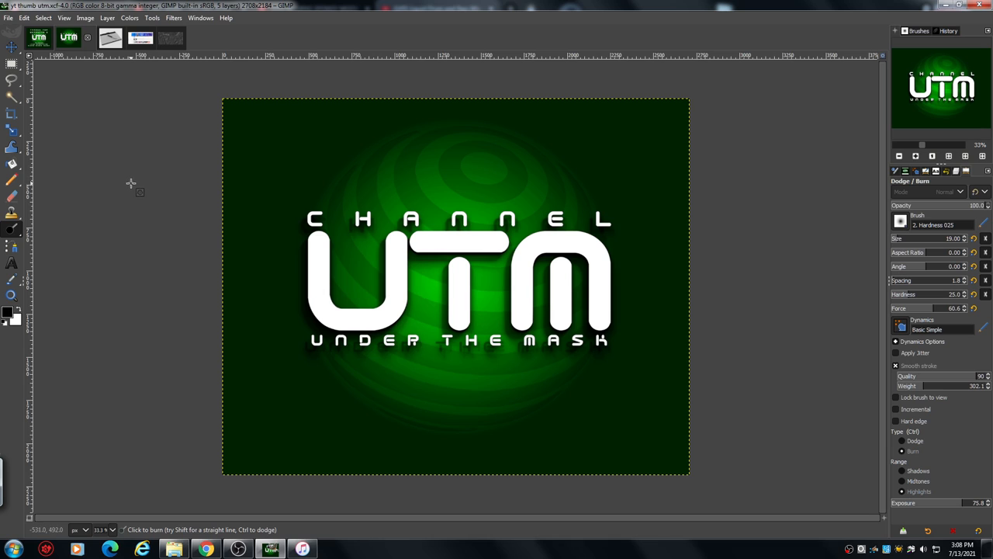
mouse_move(124, 173)
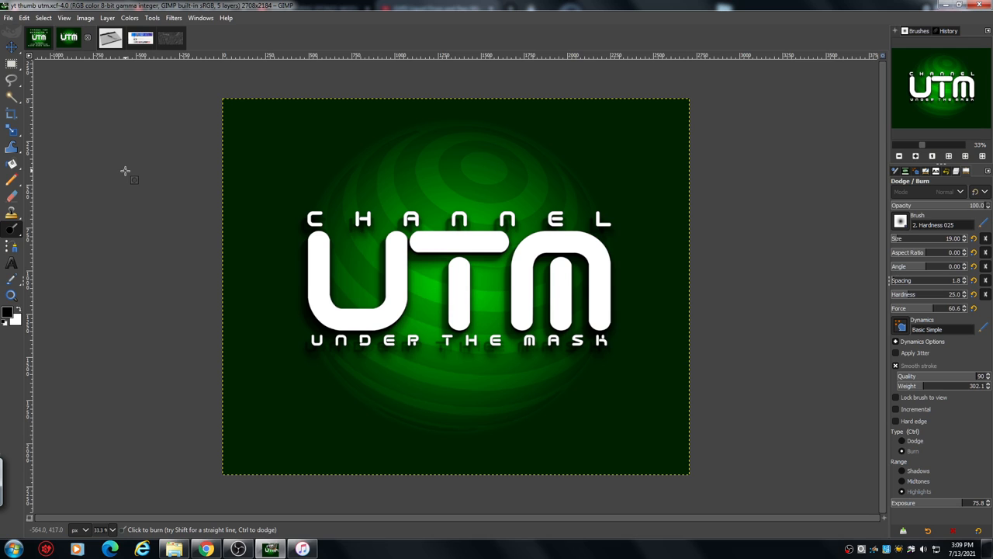
mouse_move(186, 130)
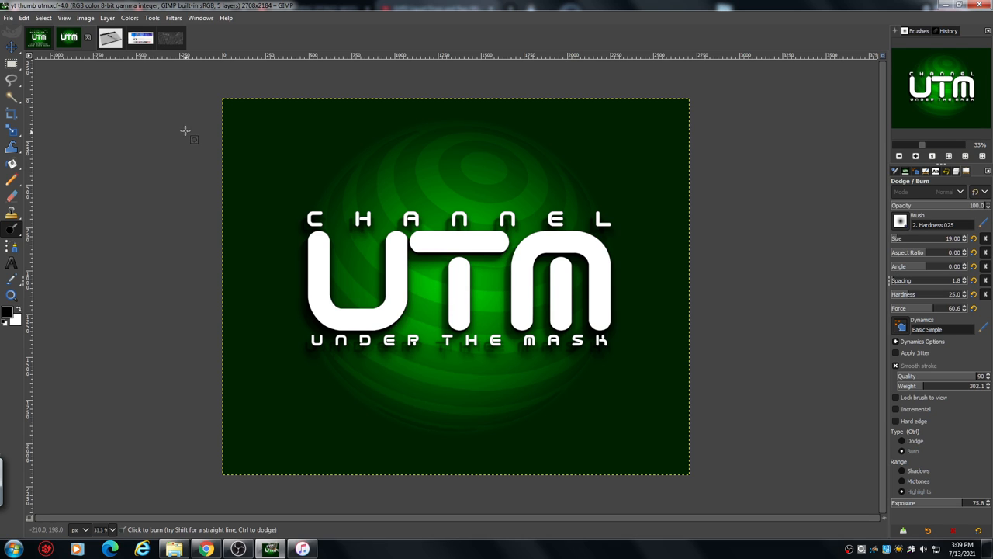
mouse_move(165, 163)
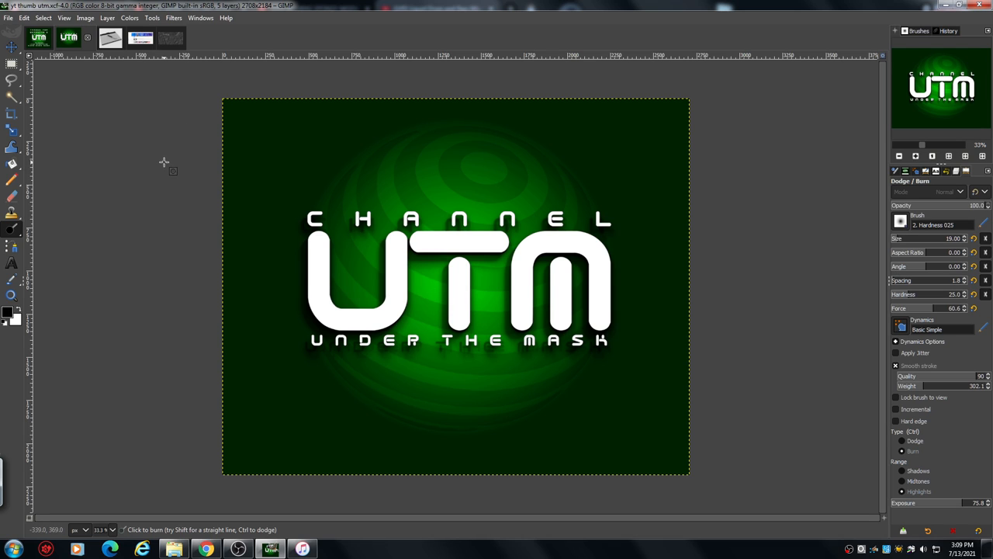
mouse_move(158, 153)
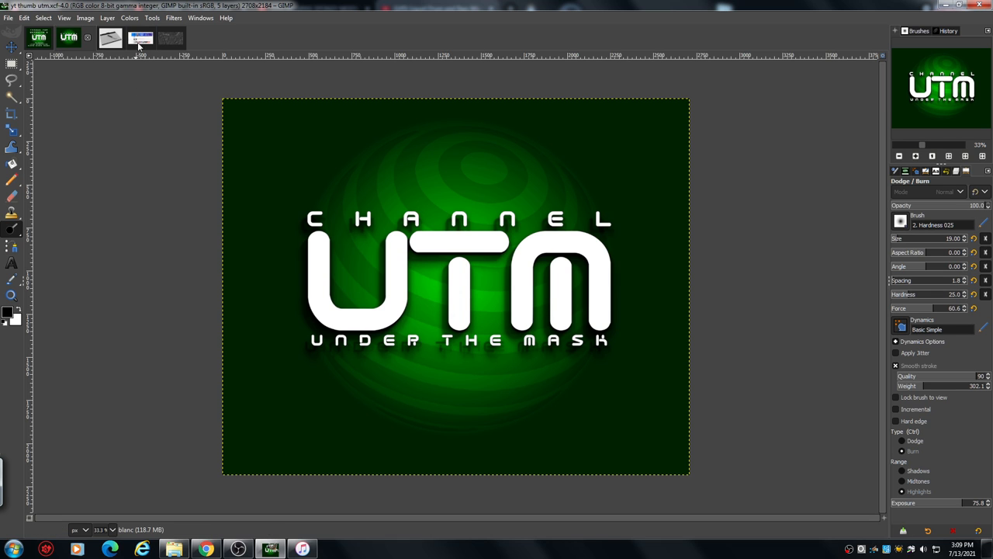
Switch through the YouTube screenshot to the drawing tablet photo.
left_click(133, 38)
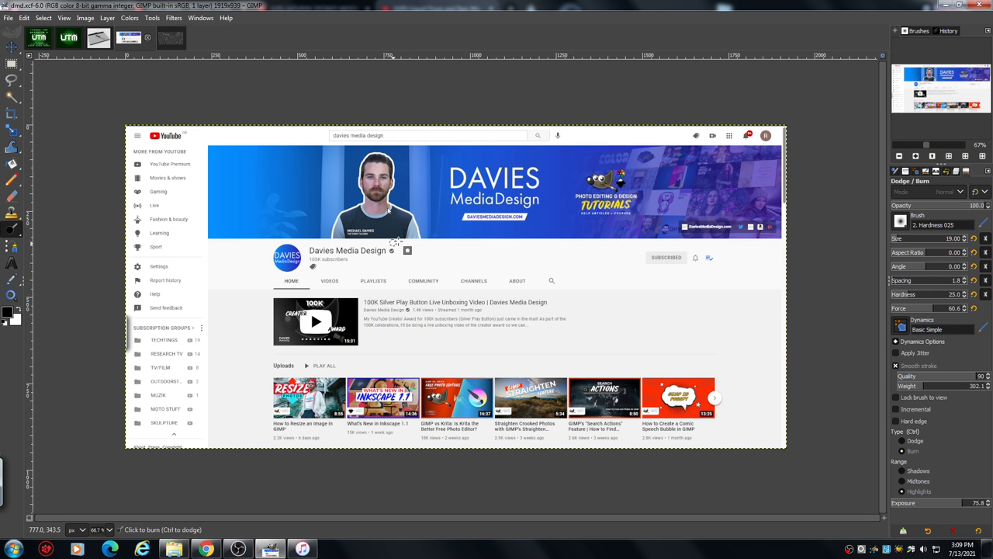
mouse_move(81, 73)
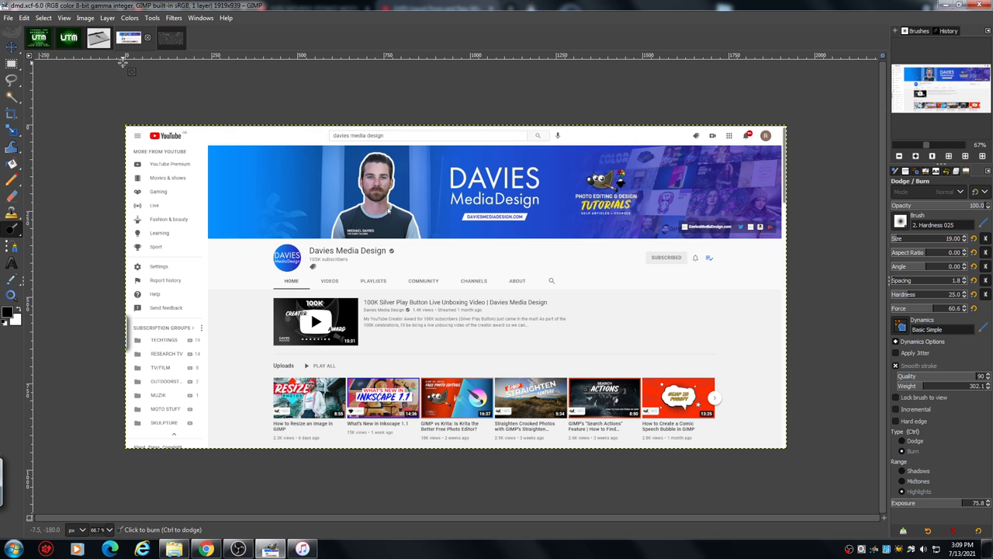
left_click(99, 37)
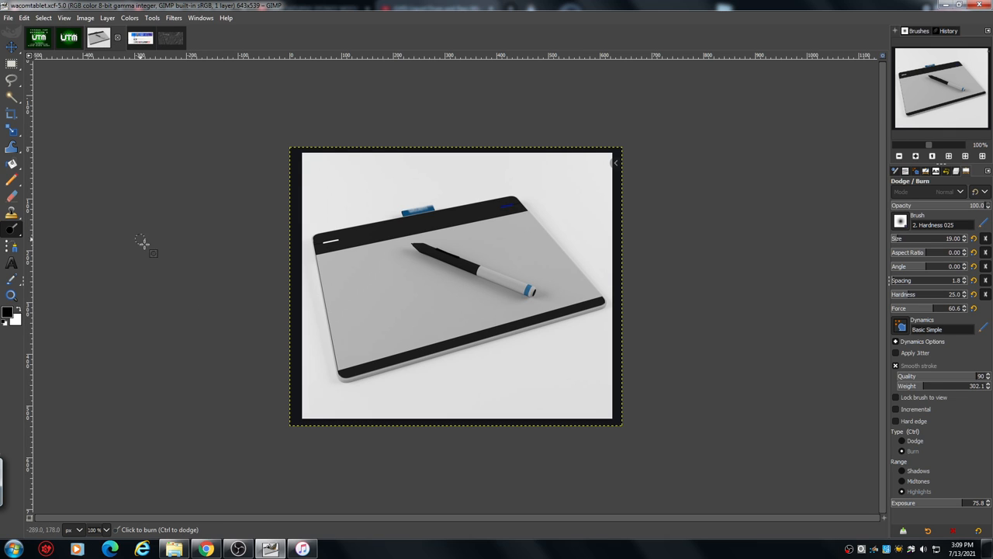
mouse_move(192, 247)
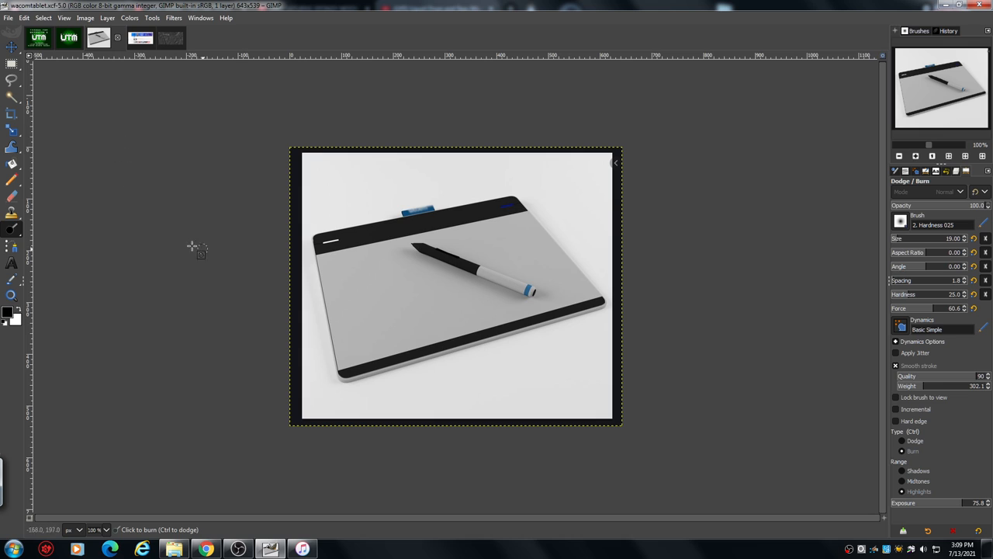
mouse_move(160, 199)
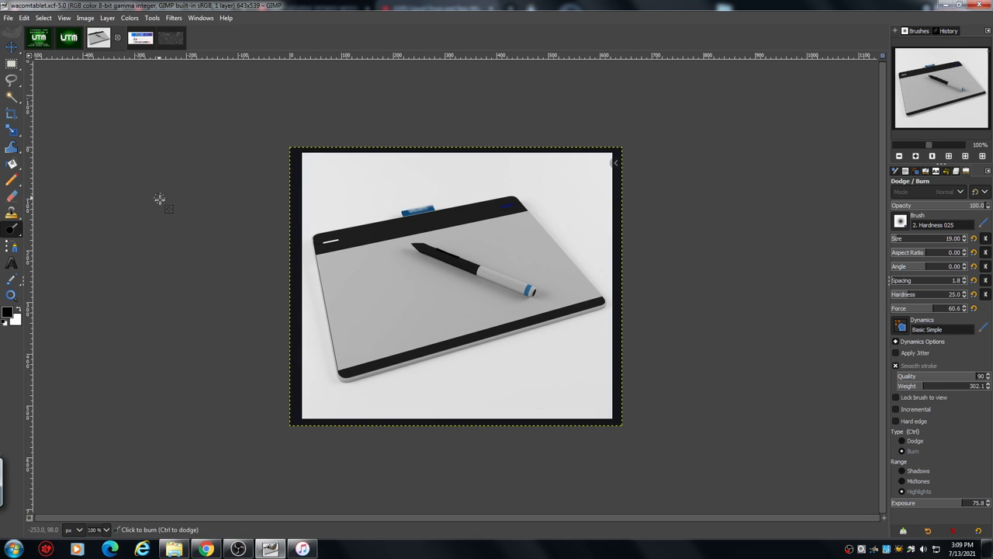
mouse_move(135, 185)
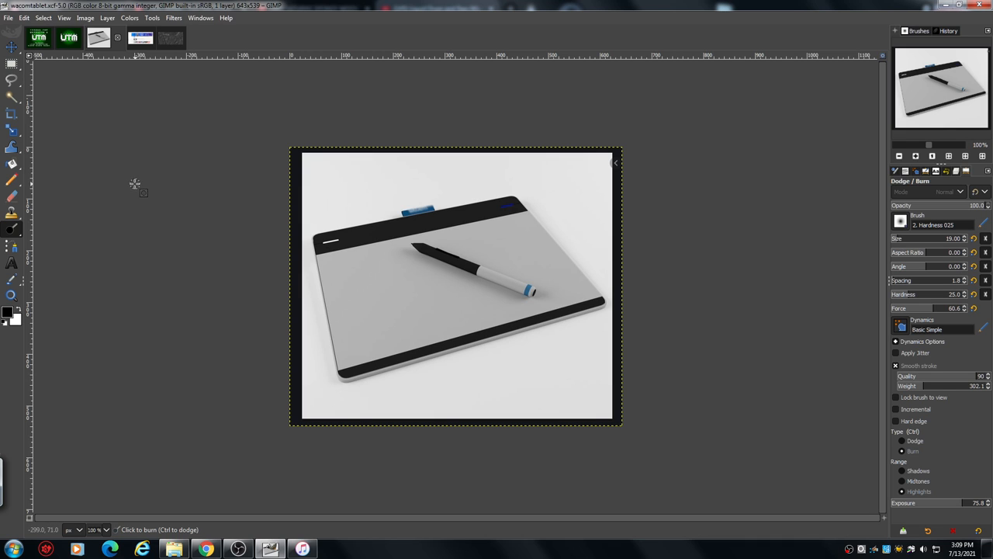
mouse_move(521, 270)
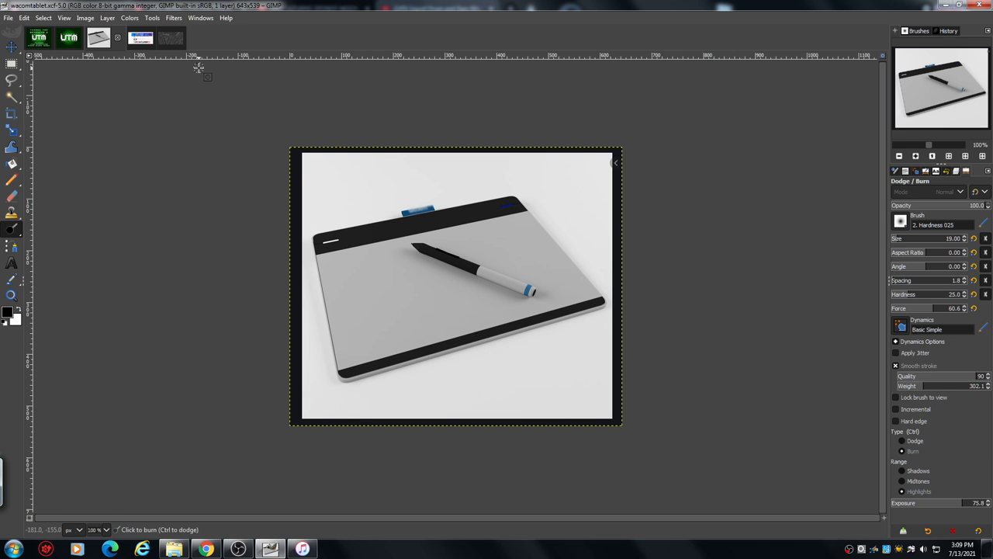
Switch to the PIA01177 grayscale terrain image tab.
left_click(157, 37)
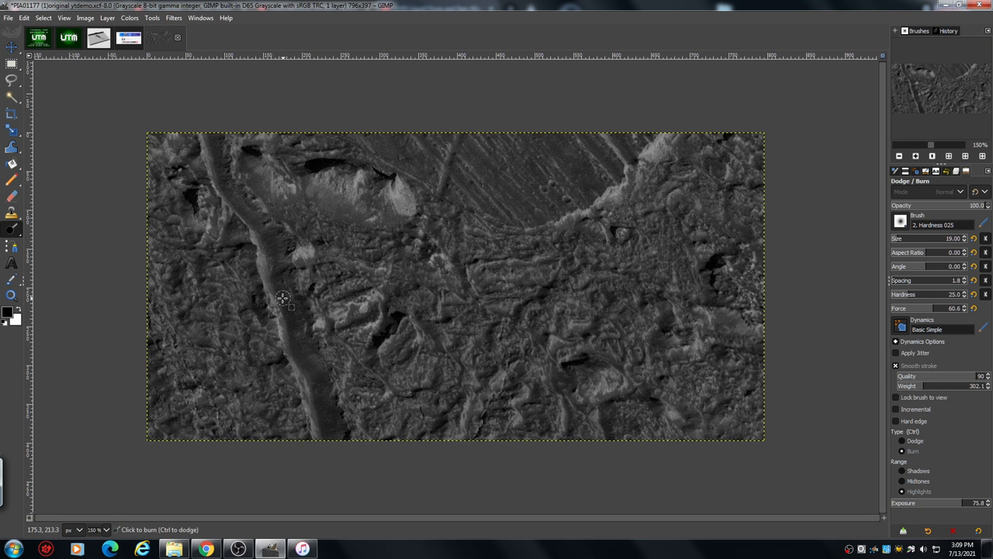
mouse_move(789, 193)
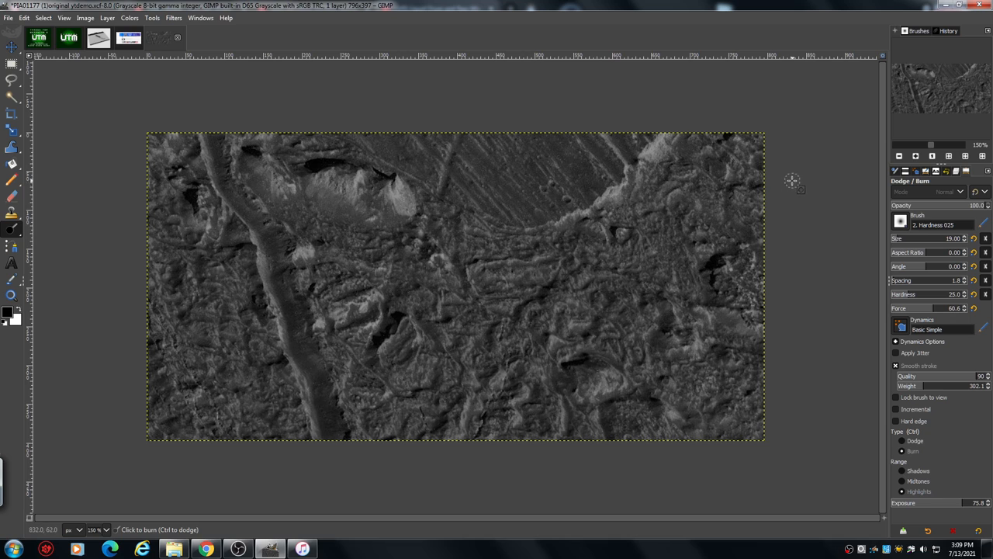
mouse_move(804, 281)
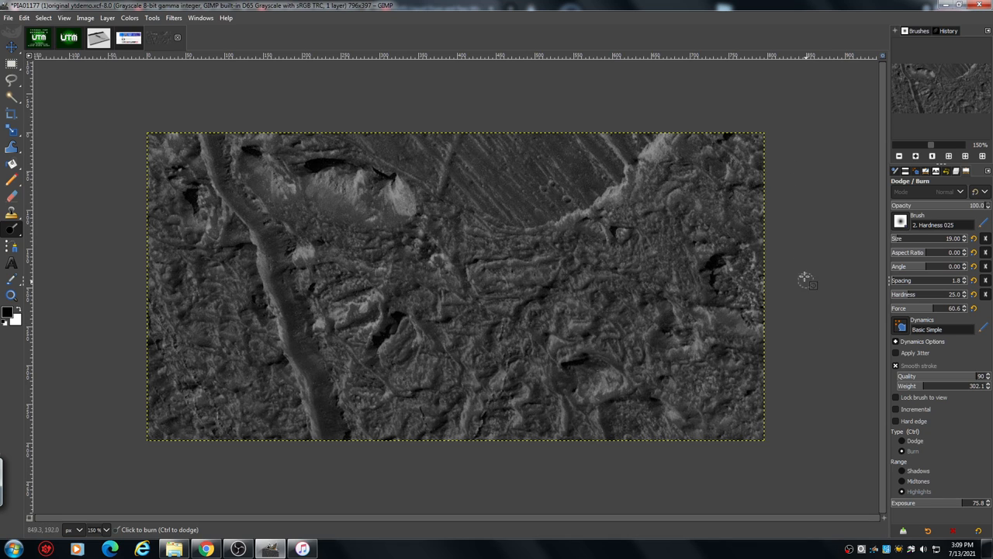
mouse_move(804, 305)
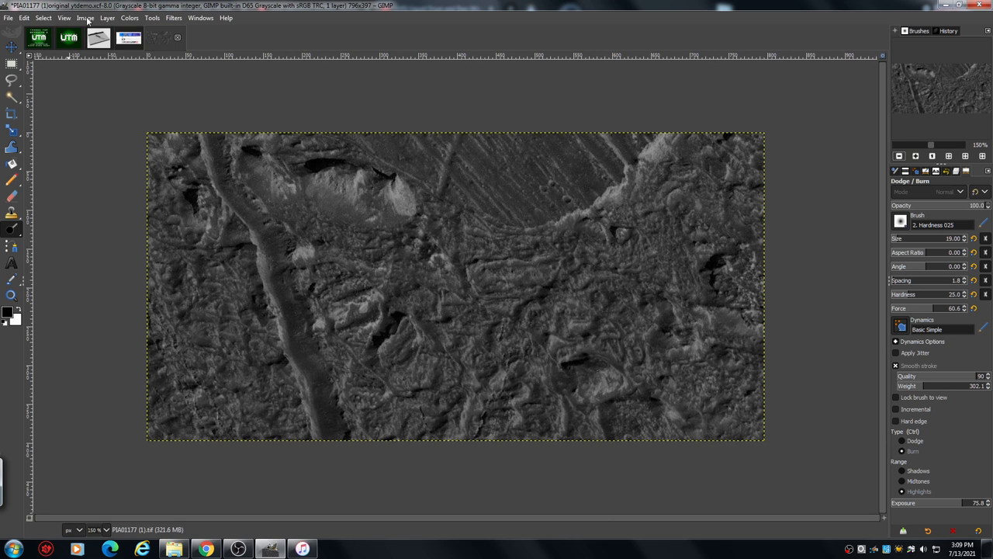
Open the Image menu to reach Scale Image for the terrain image.
left_click(88, 20)
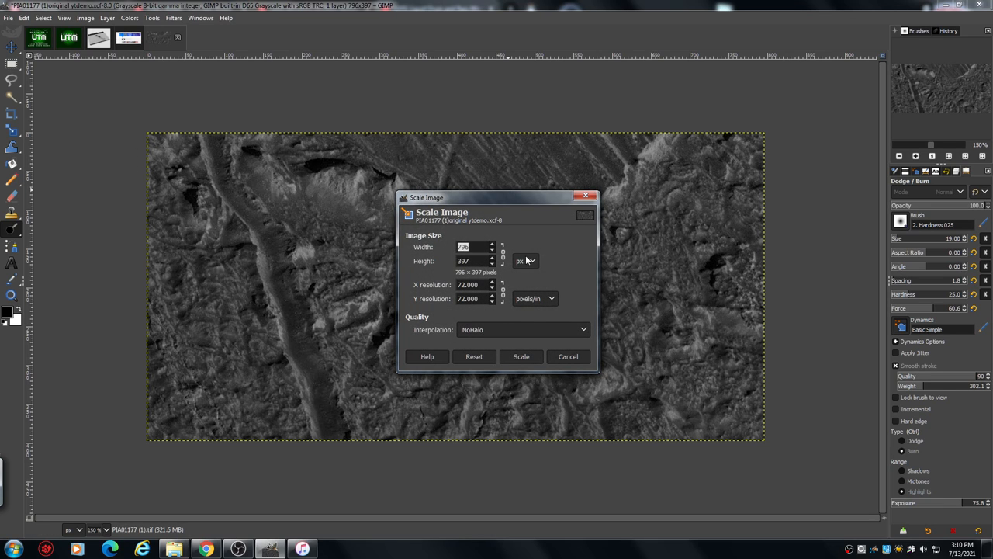
mouse_move(480, 310)
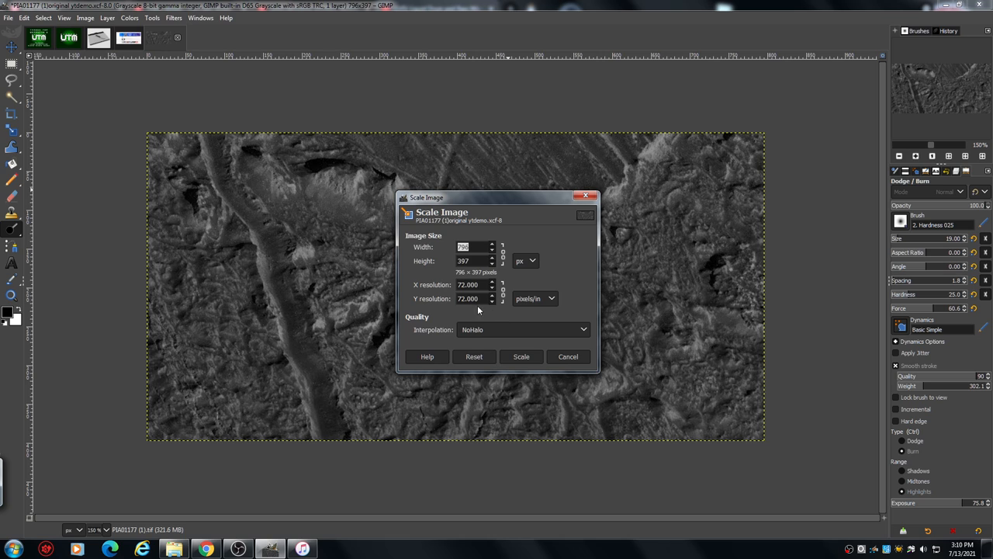
mouse_move(469, 313)
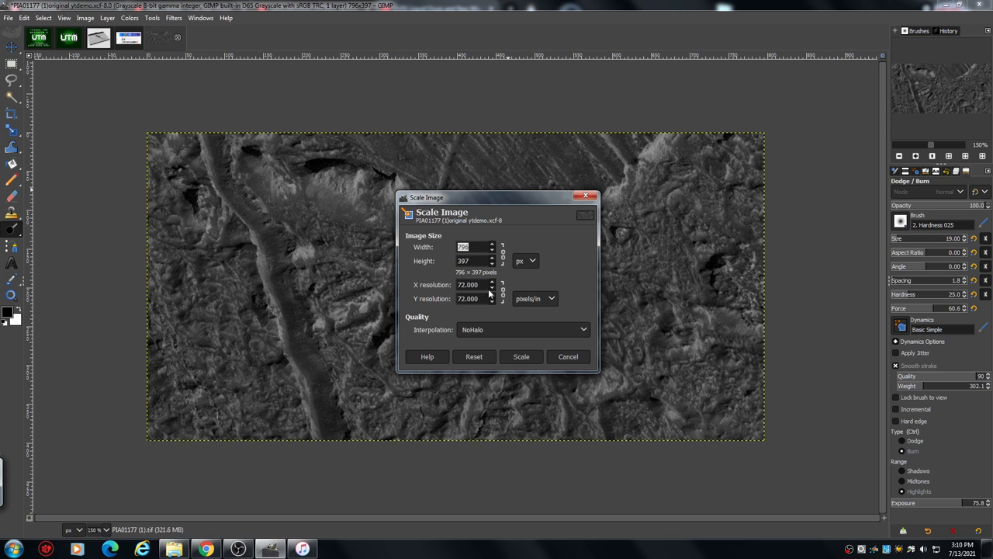
mouse_move(498, 314)
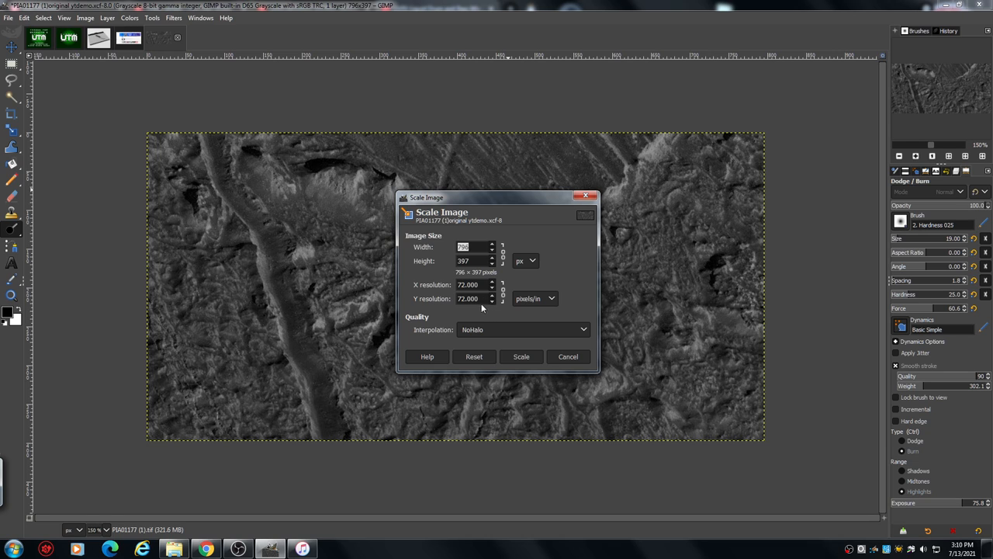
mouse_move(473, 308)
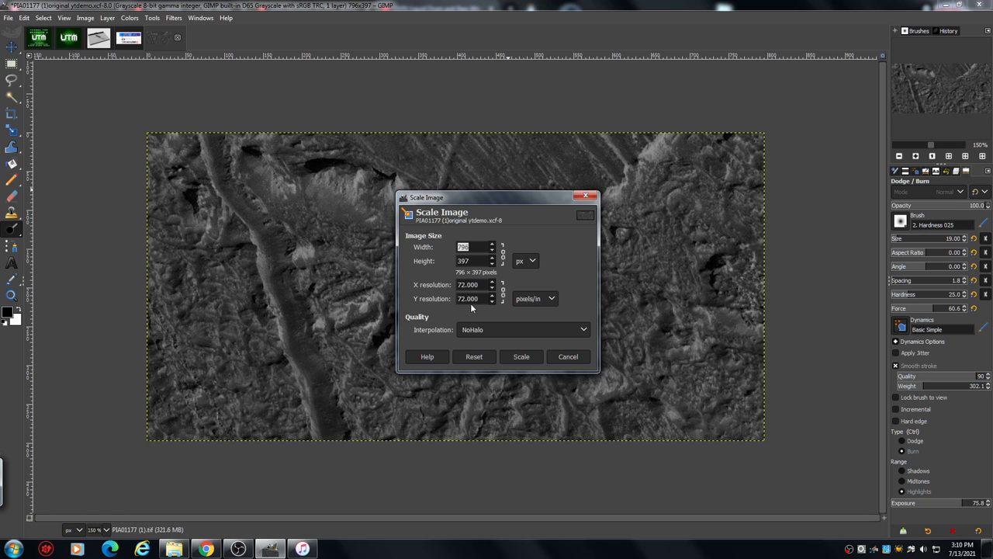
mouse_move(457, 307)
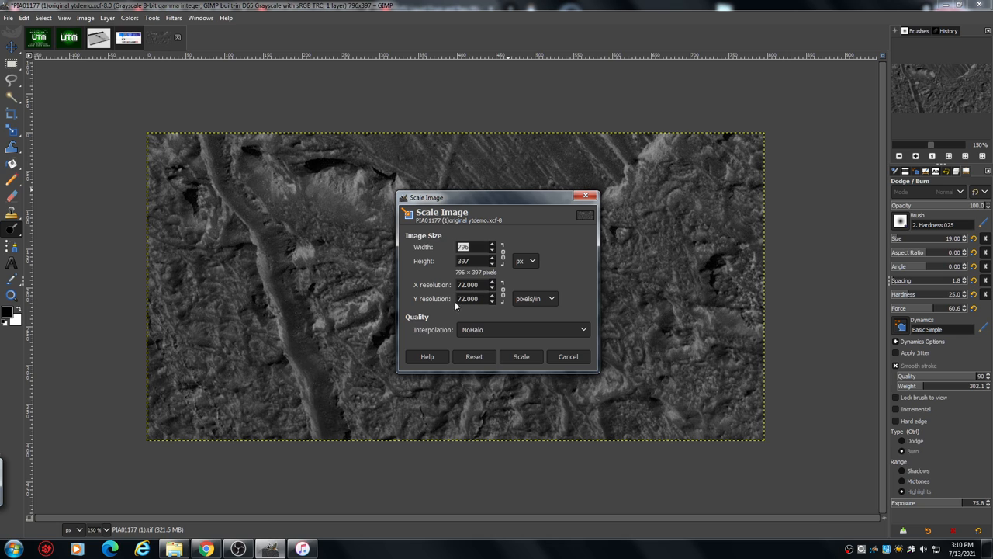
mouse_move(512, 314)
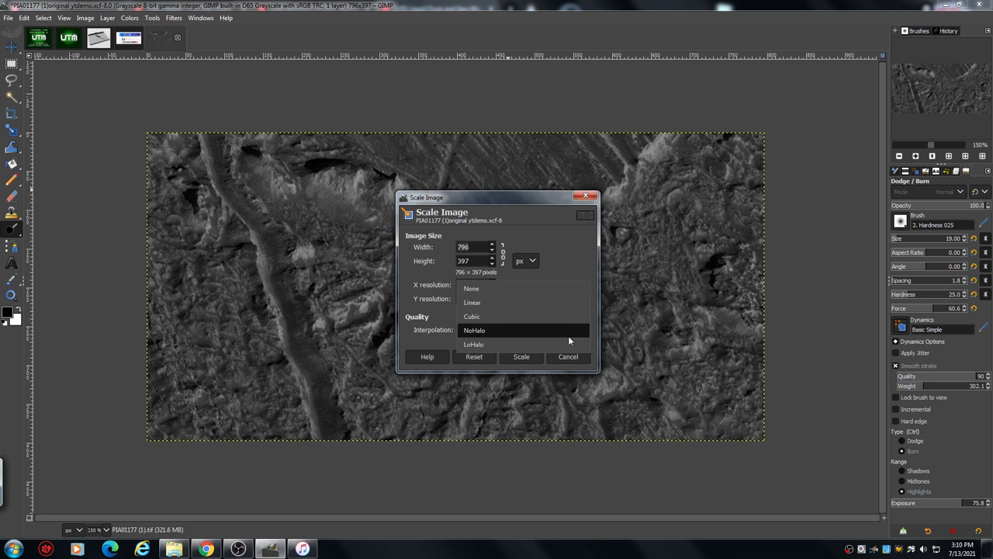
mouse_move(561, 321)
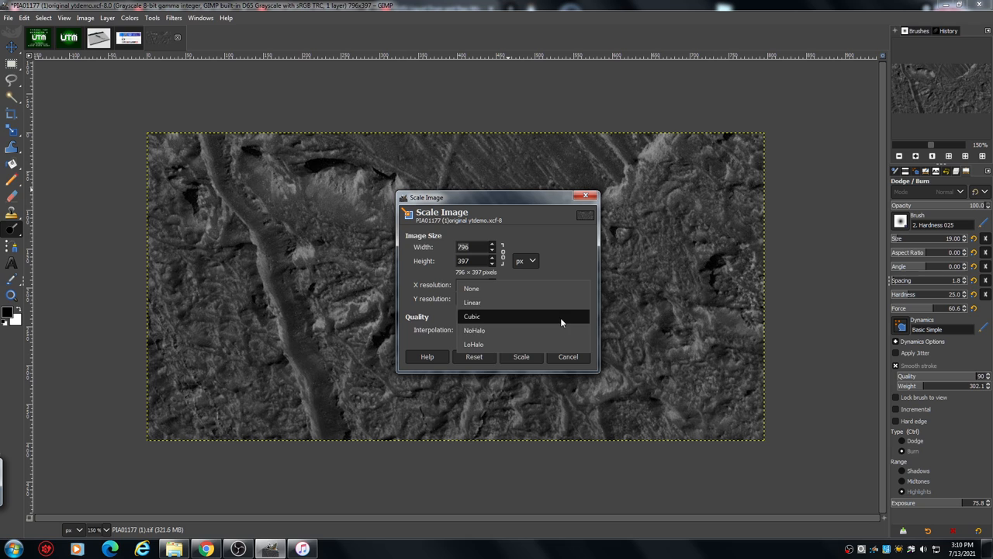
left_click(476, 329)
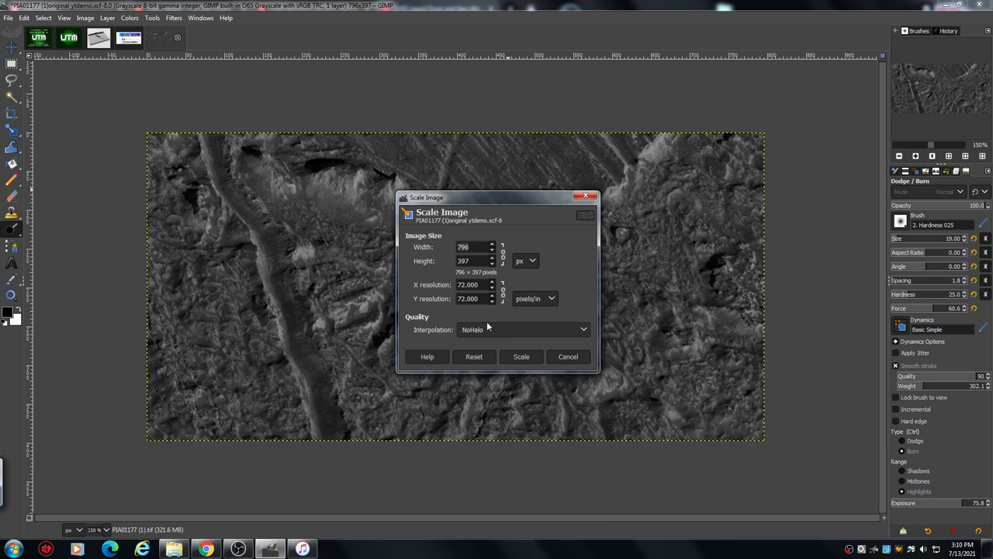
mouse_move(530, 217)
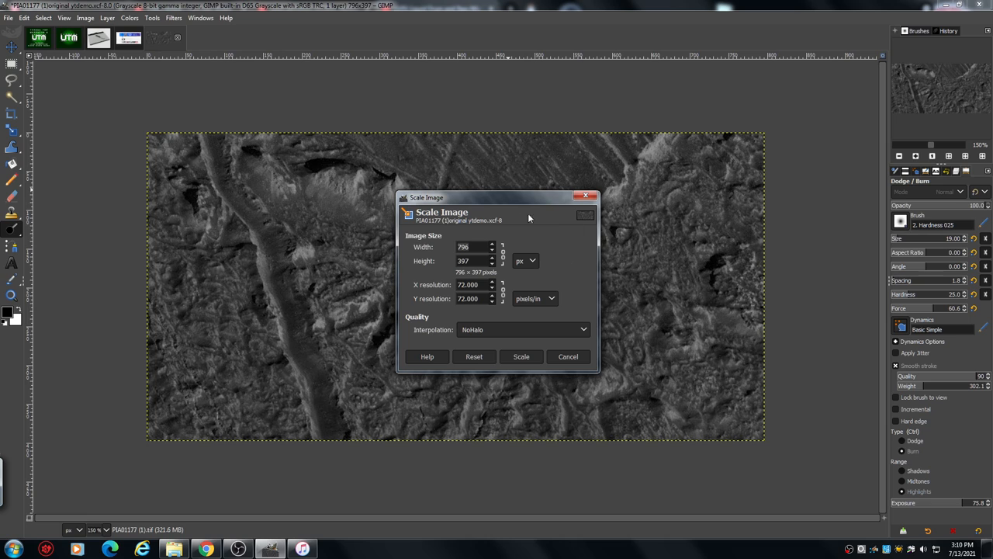
left_click(471, 247)
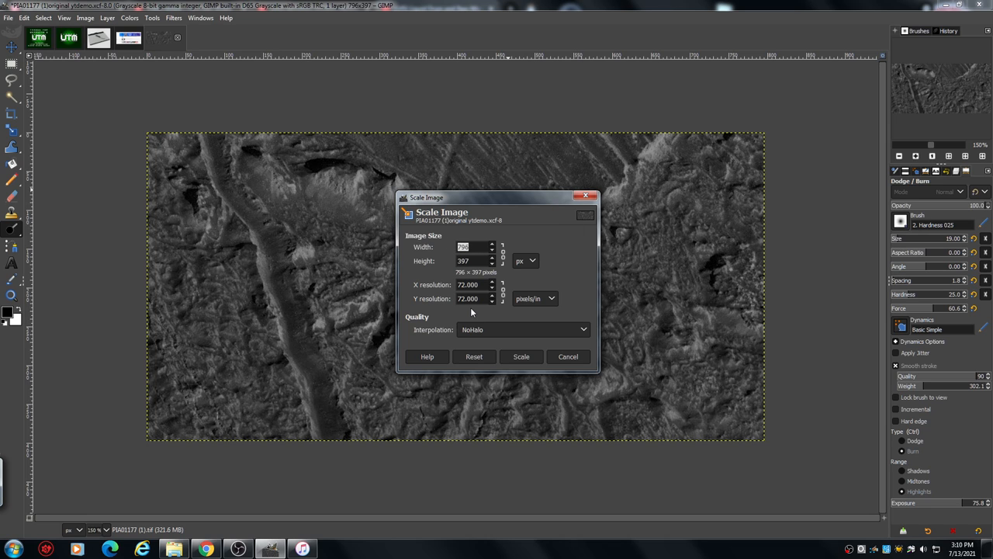
Scale the terrain image to width 8000, height 3990, using NoHalo.
type("88")
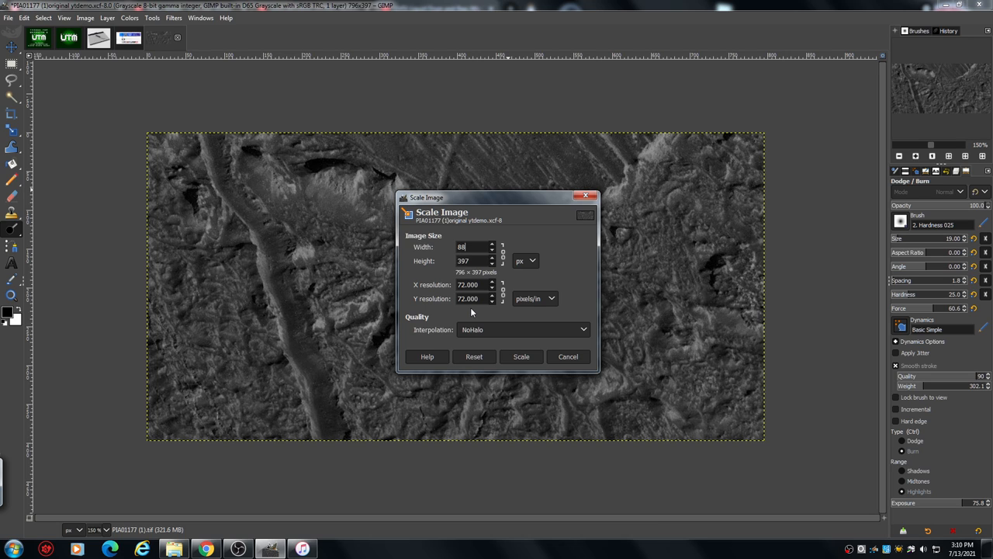
key("BackSpace")
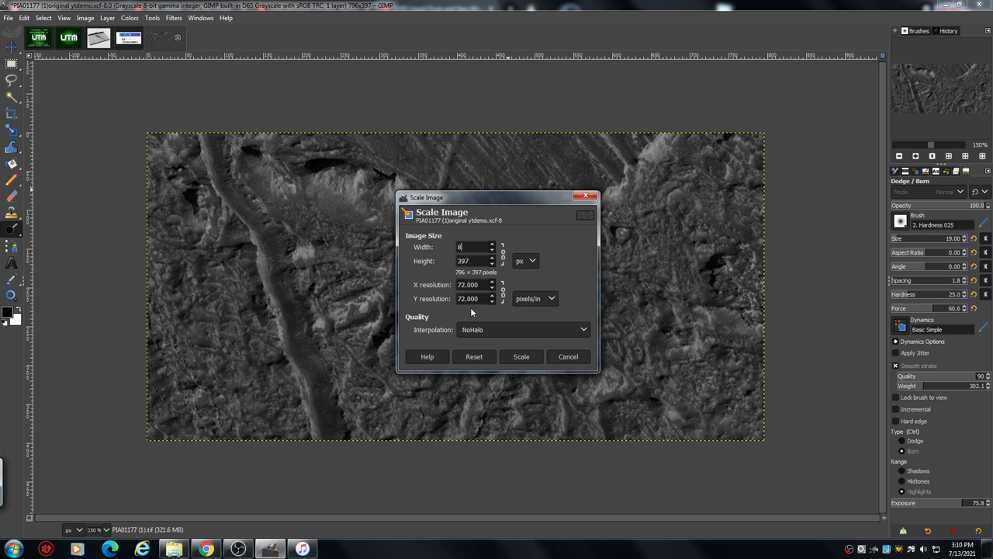
type("000")
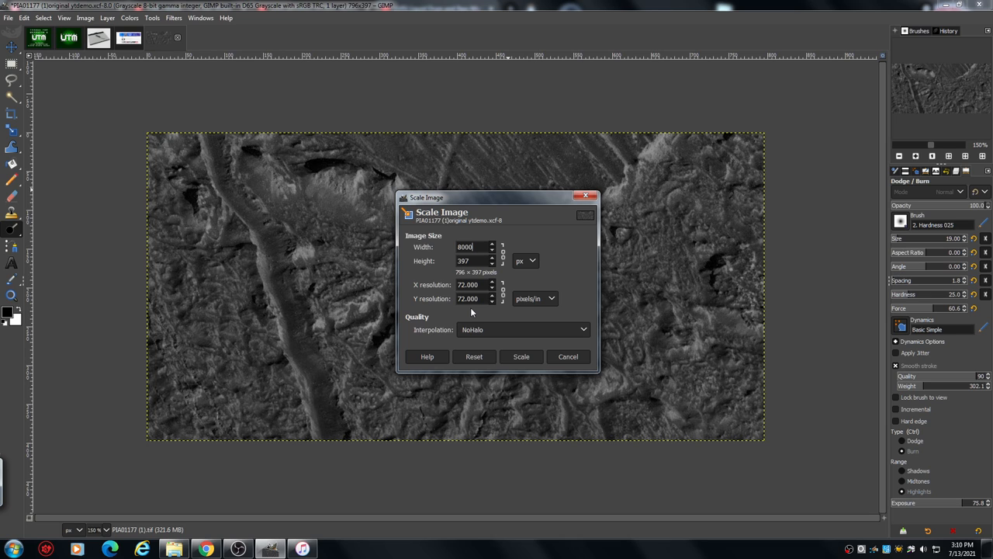
key("Tab")
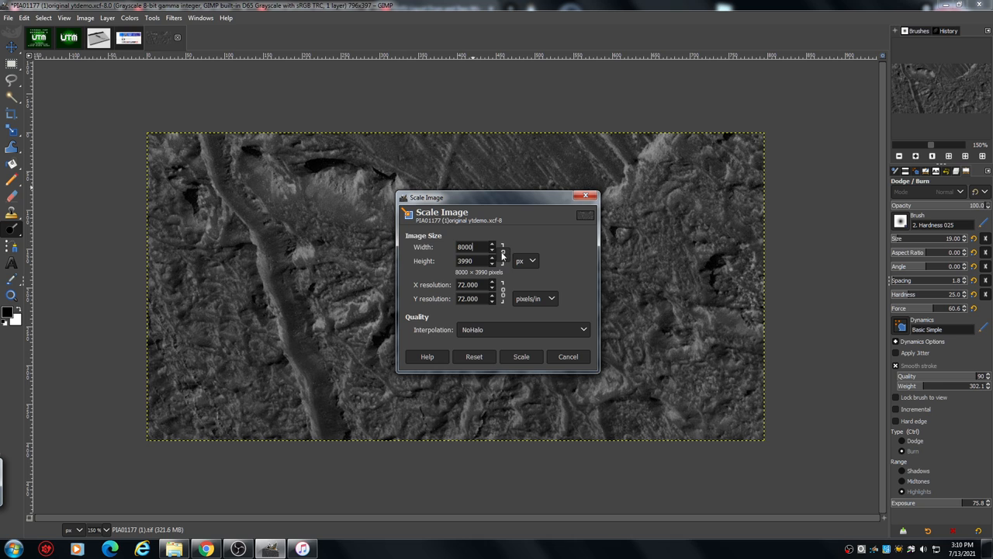
left_click(520, 356)
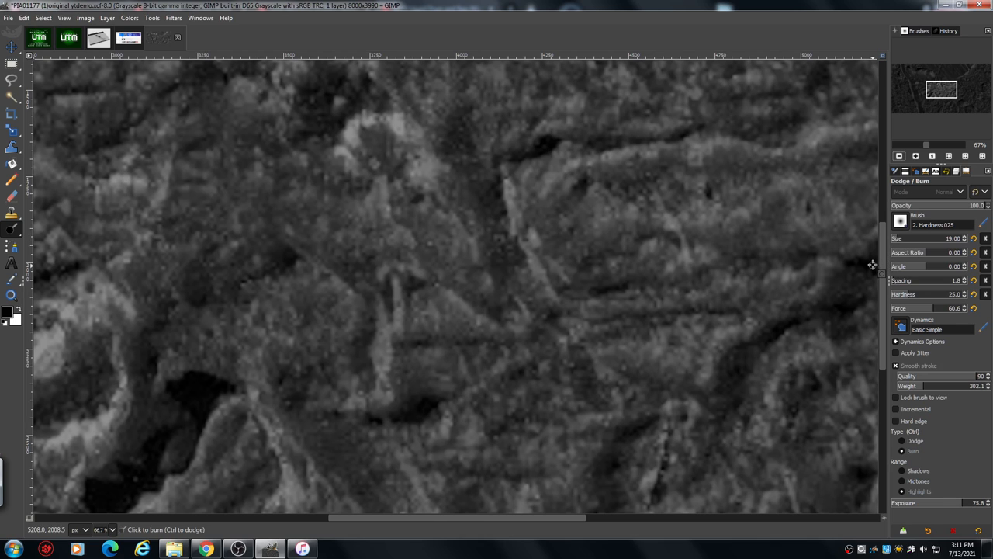
mouse_move(818, 251)
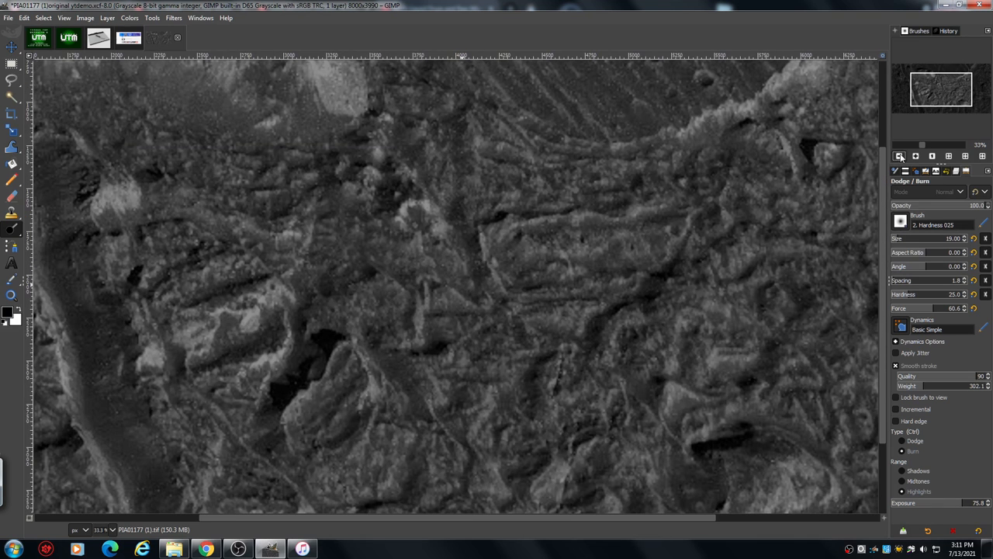
mouse_move(900, 157)
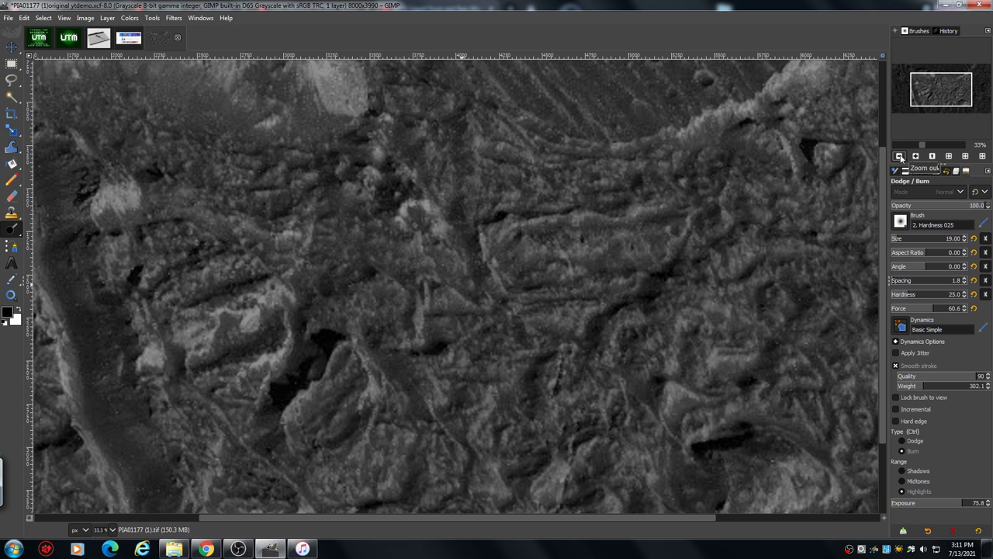
Zoom out to view the whole 8000×3990 image, then bring up the File menu.
left_click(899, 157)
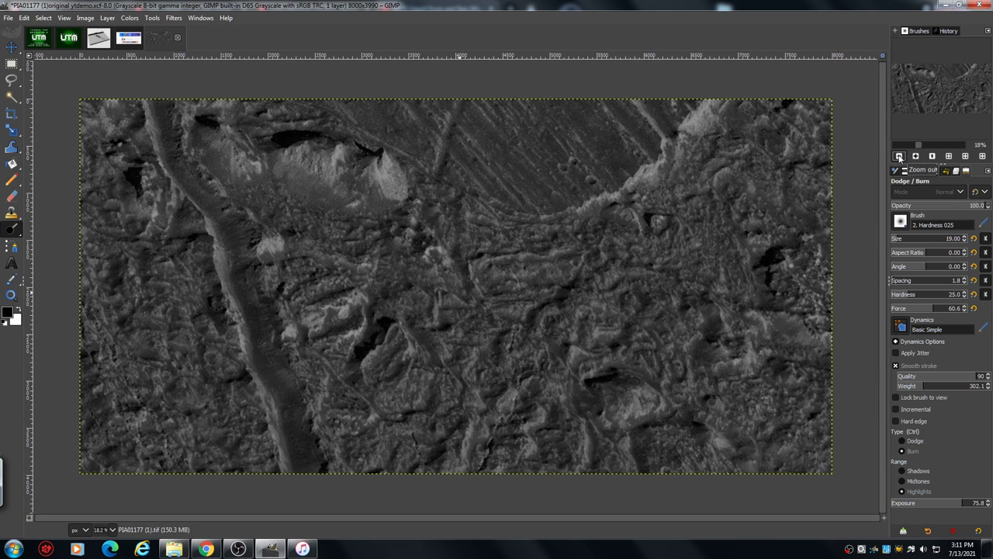
mouse_move(354, 217)
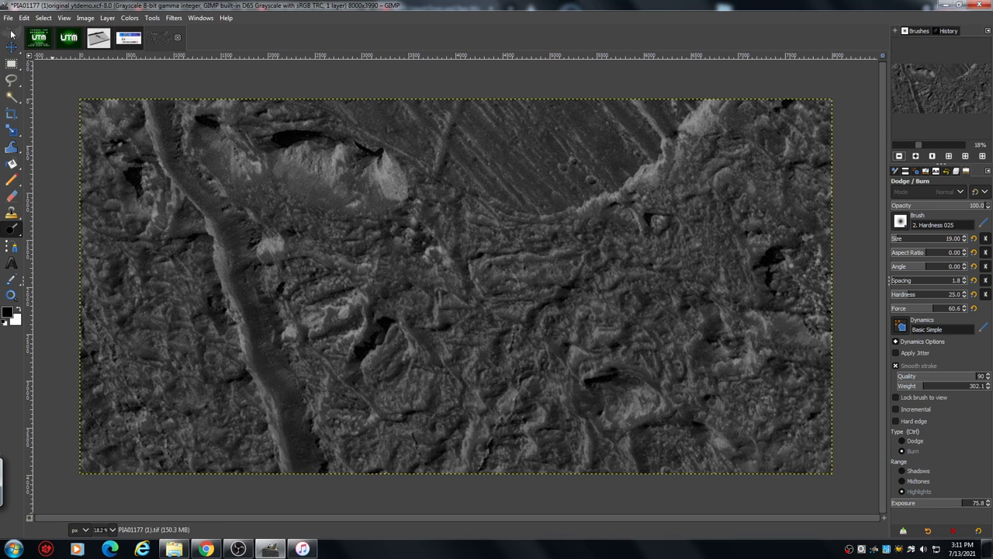
left_click(11, 18)
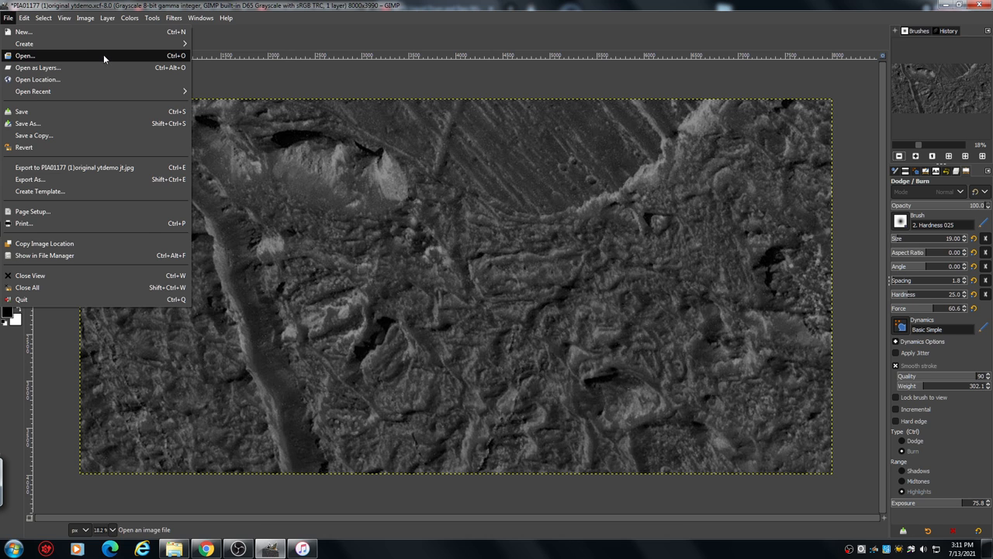
left_click(30, 55)
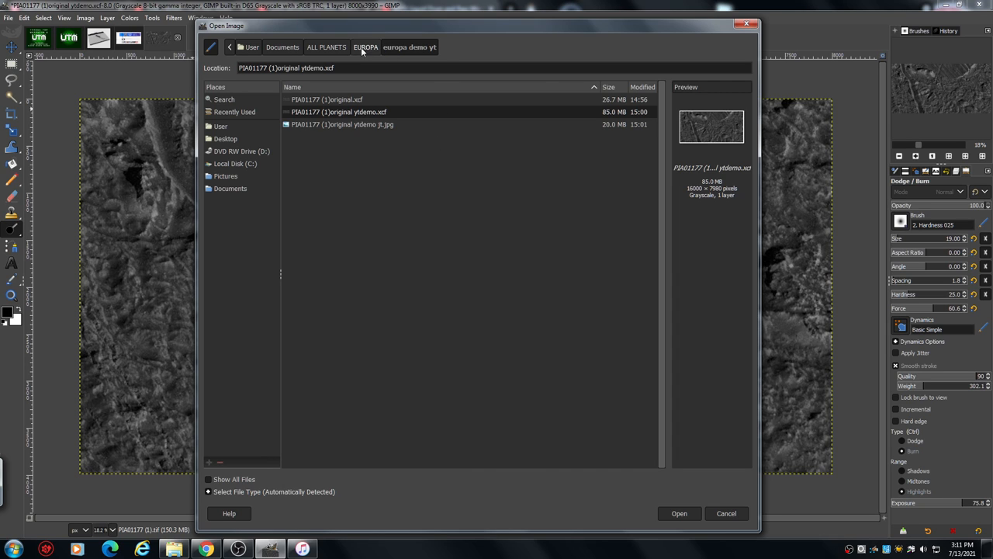
left_click(361, 47)
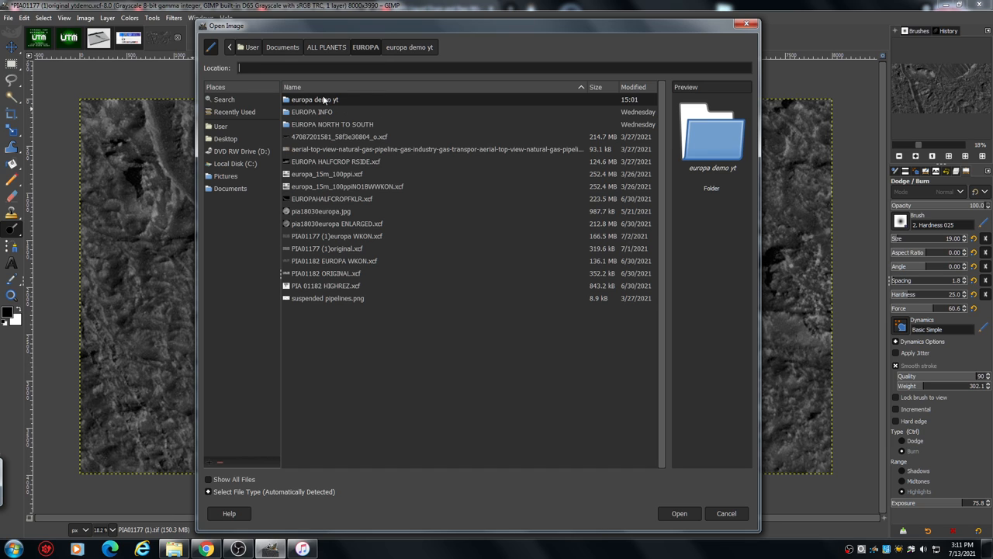
mouse_move(364, 113)
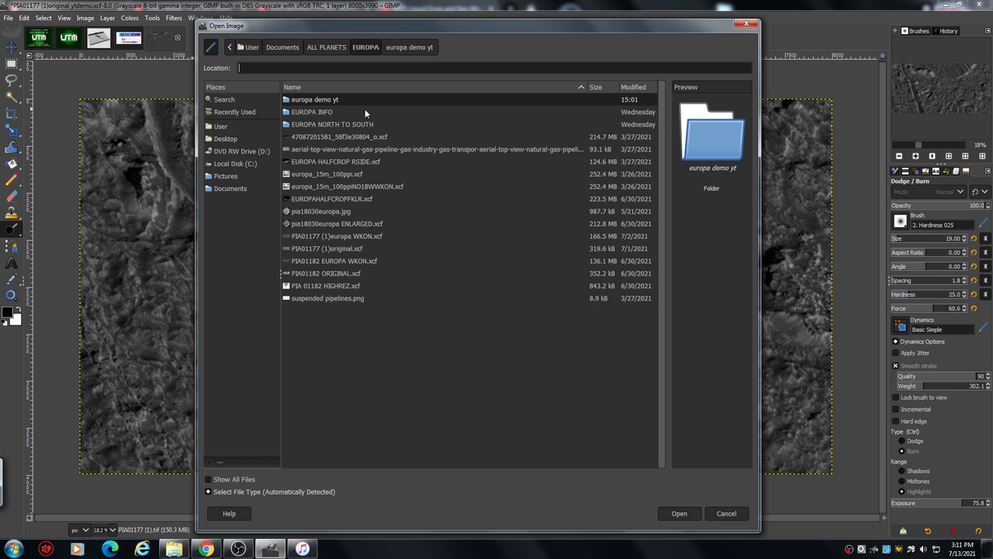
mouse_move(390, 123)
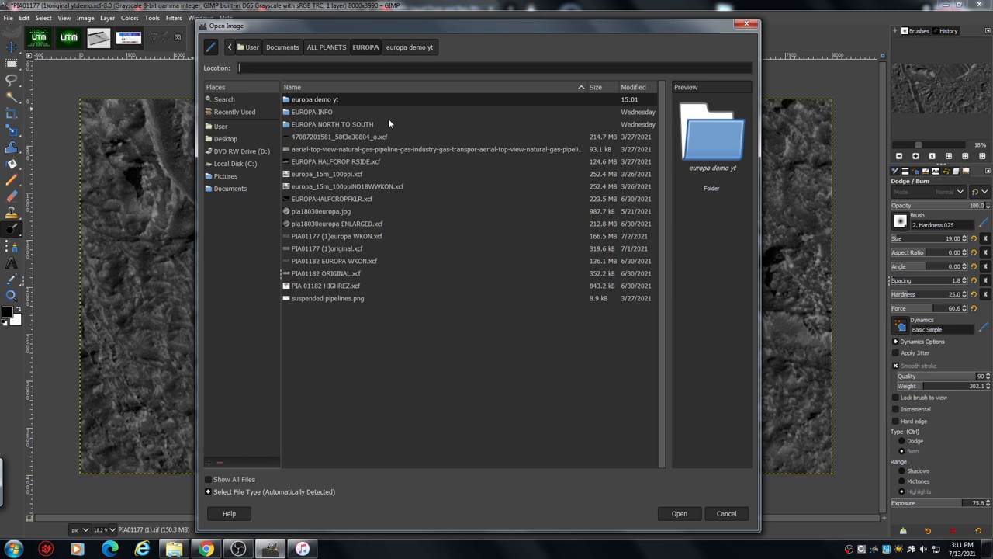
mouse_move(408, 155)
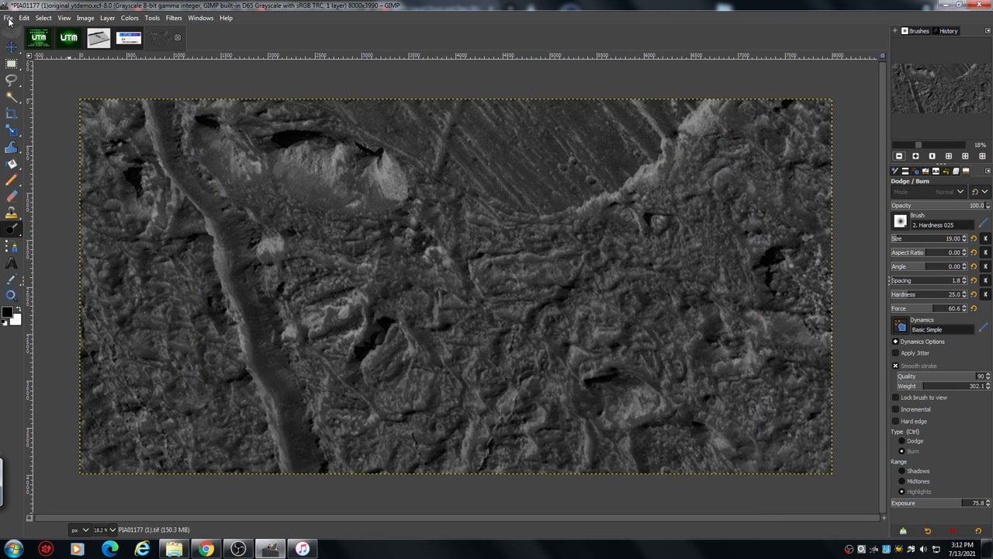
Save As 'PIA01177 (1)original ytdemo YT2.xcf' in the europa demo yt folder.
left_click(13, 18)
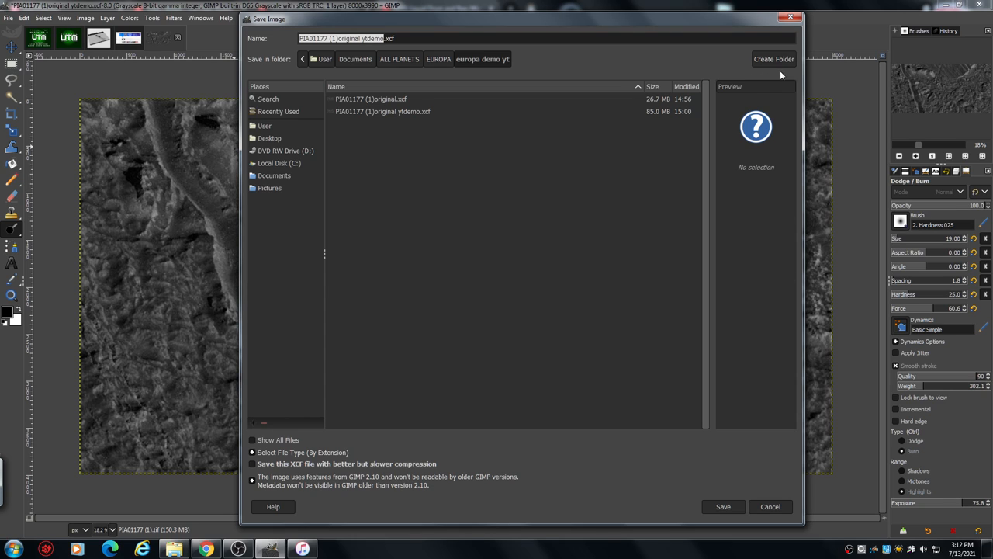
mouse_move(781, 71)
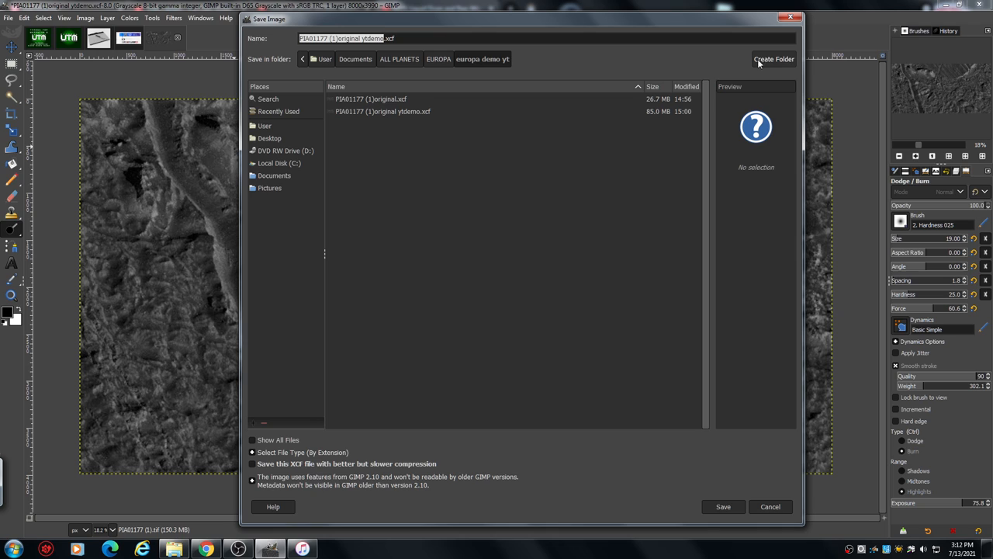
mouse_move(649, 139)
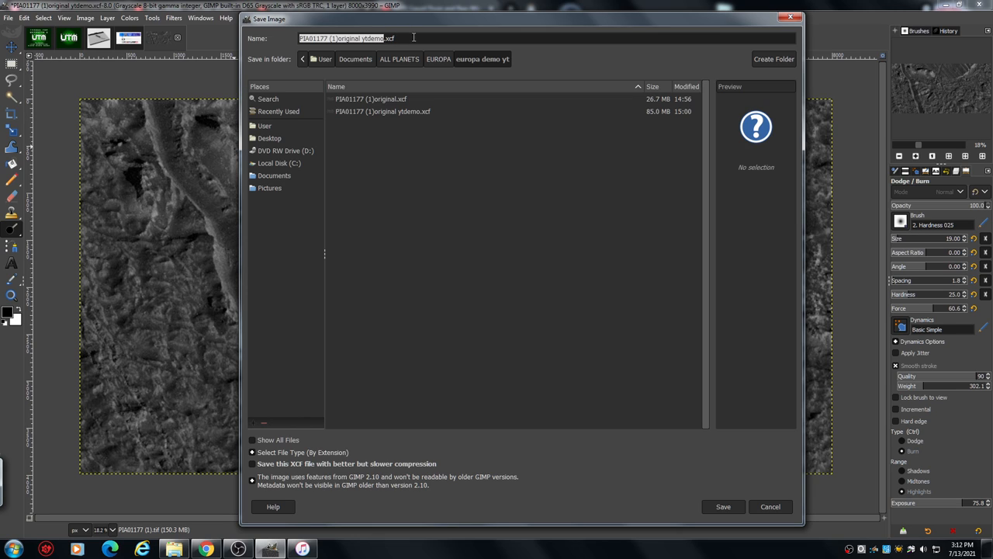
mouse_move(419, 34)
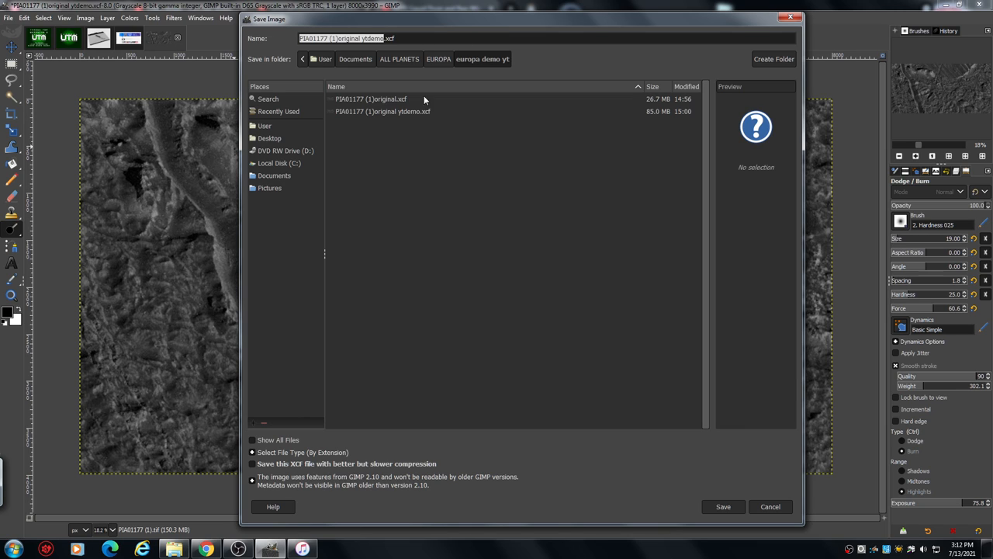
mouse_move(396, 127)
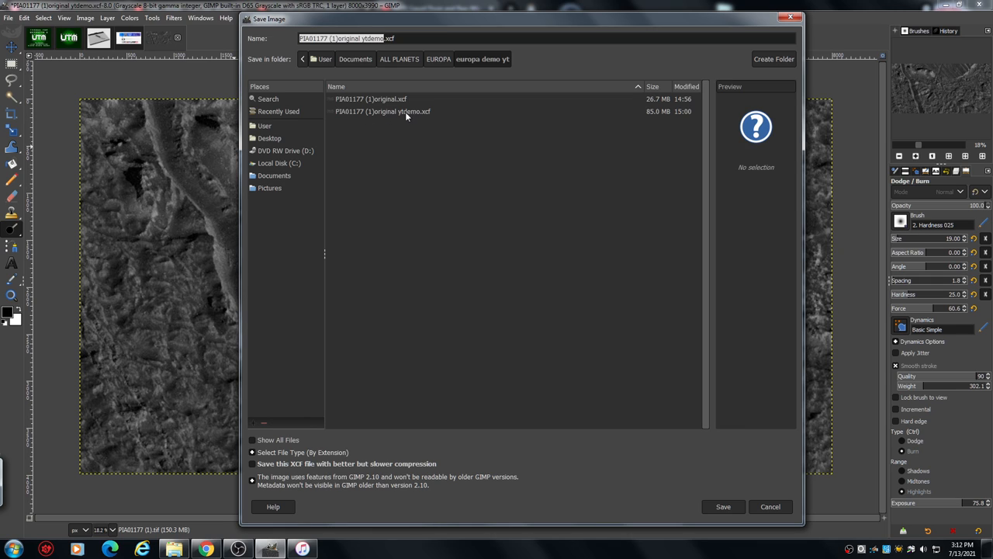
mouse_move(446, 100)
type(" YT2")
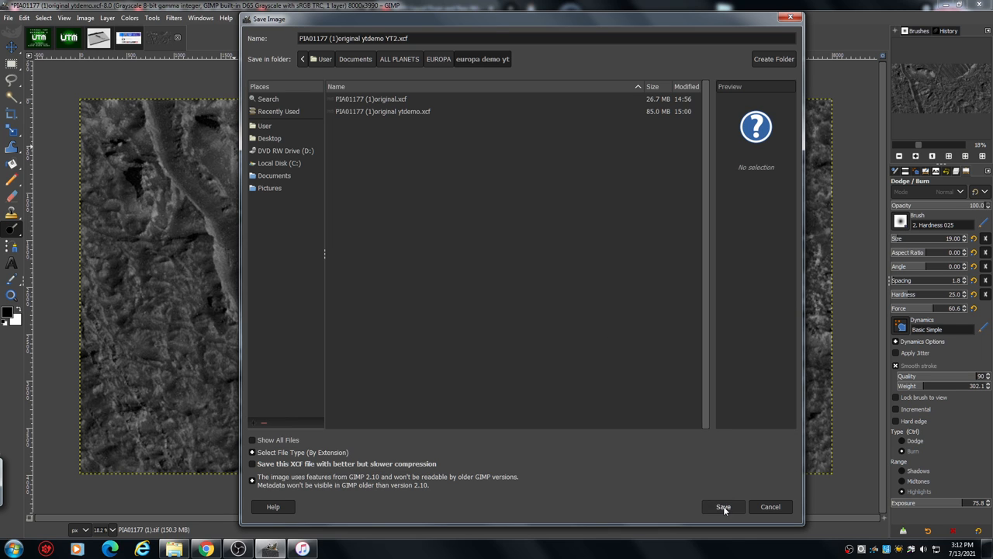
left_click(723, 506)
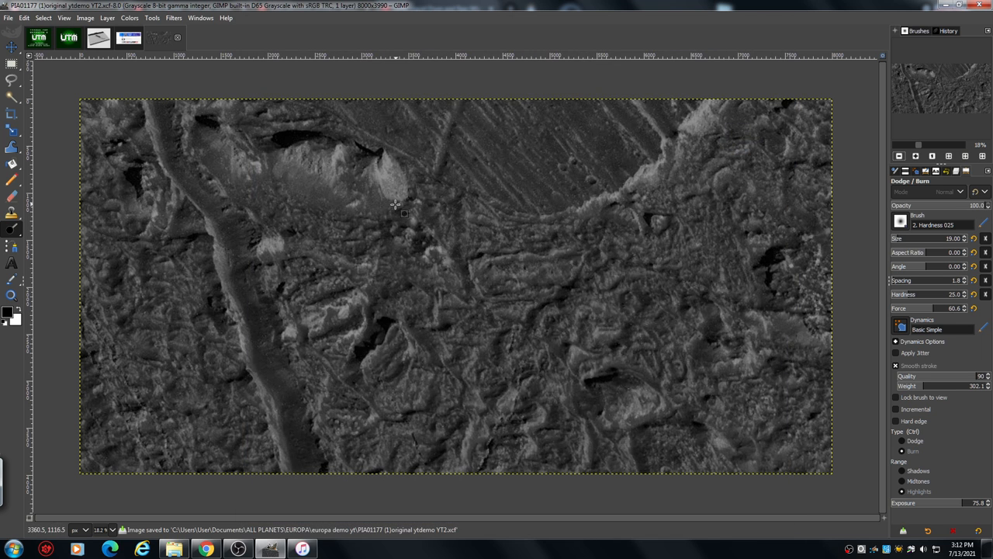
Open and dismiss the File menu, then reopen it over the saved YT2 image.
left_click(7, 18)
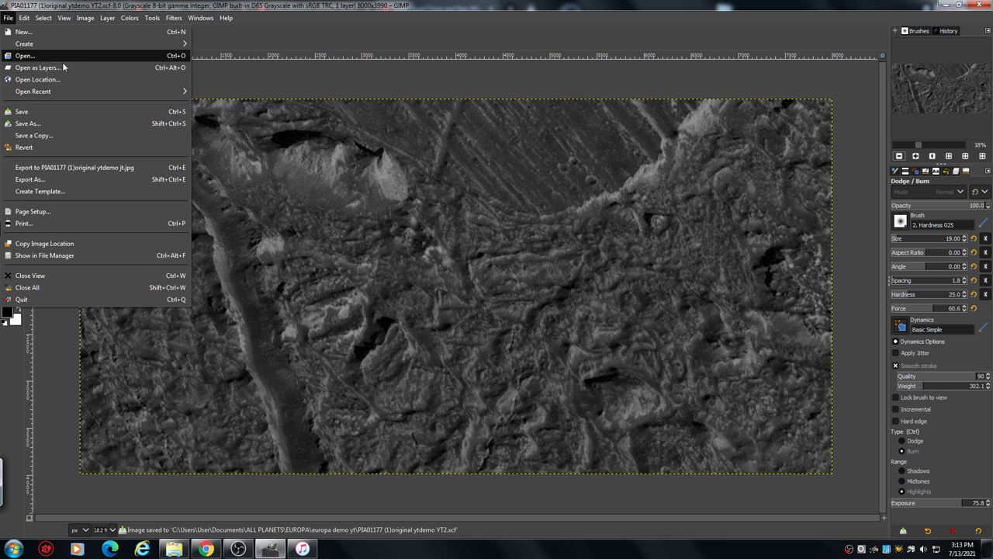
left_click(27, 56)
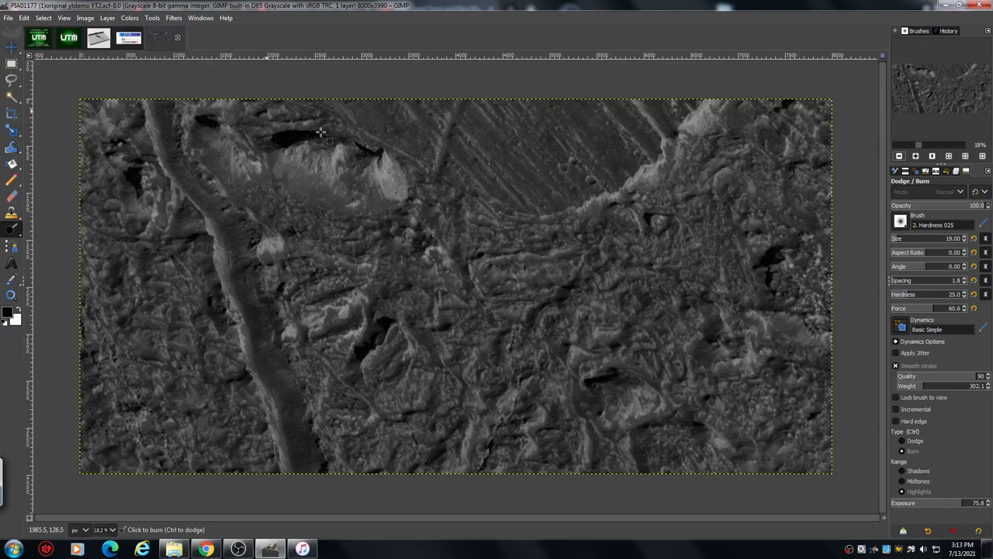
left_click(8, 18)
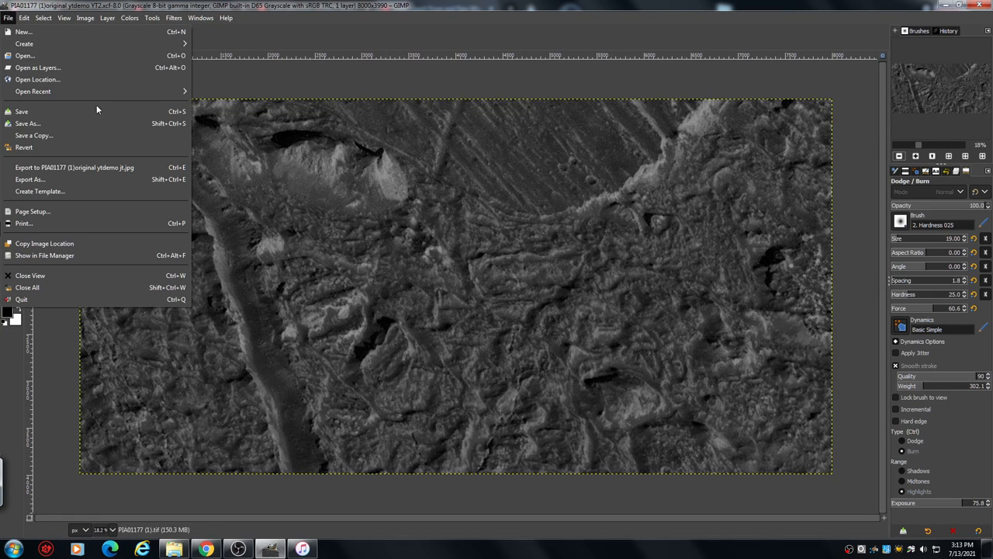
mouse_move(30, 179)
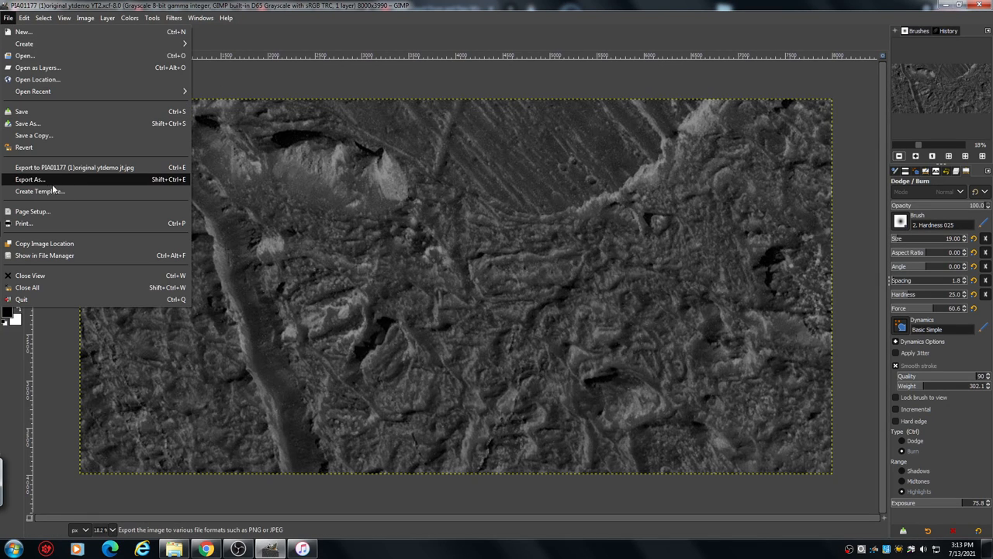
mouse_move(60, 183)
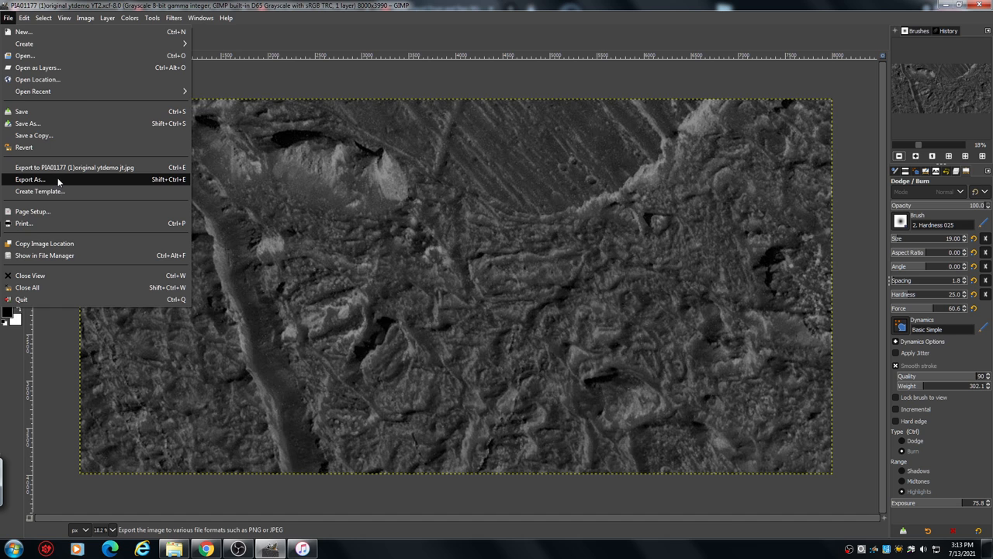
Open Export As and start replacing the file name's jpg extension with 'XC'.
left_click(36, 180)
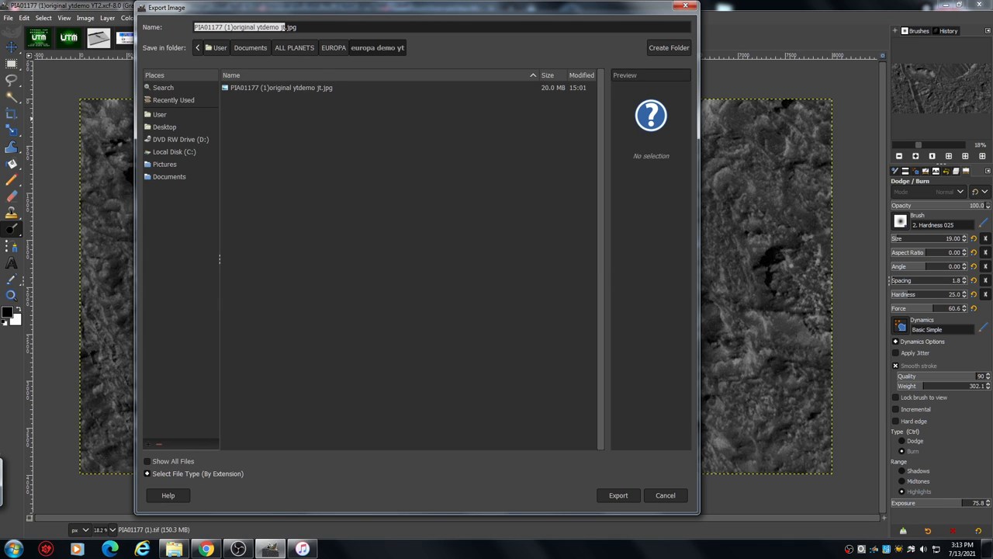
left_click(310, 28)
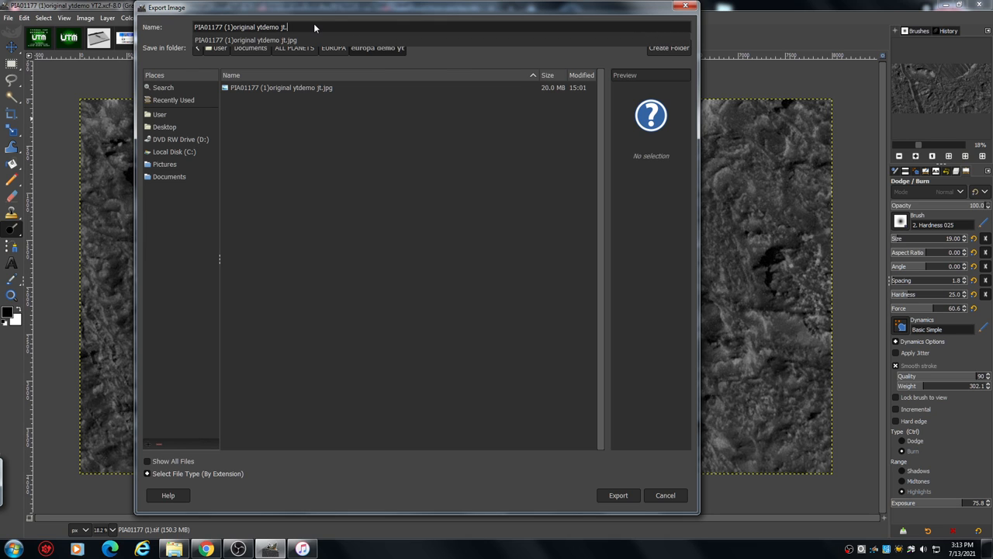
type("XC")
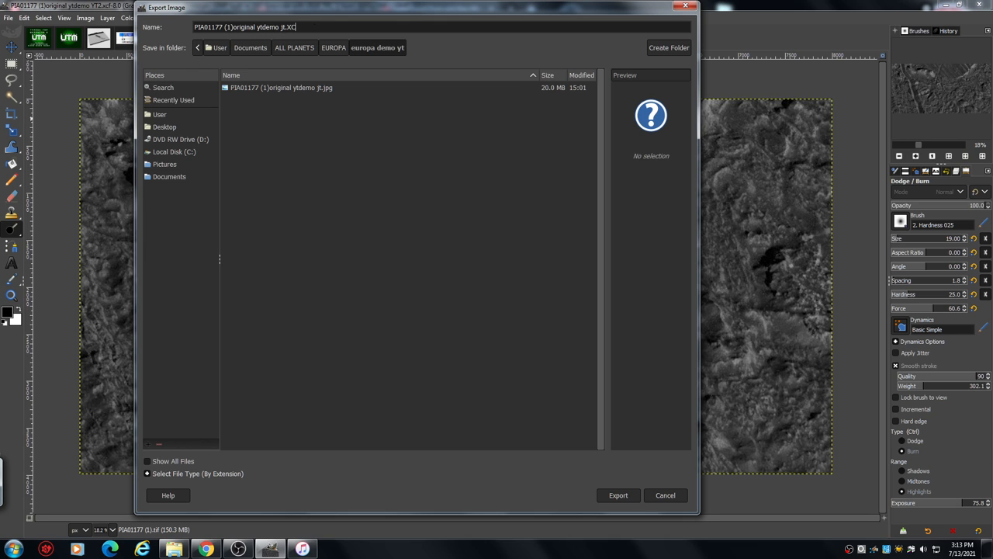